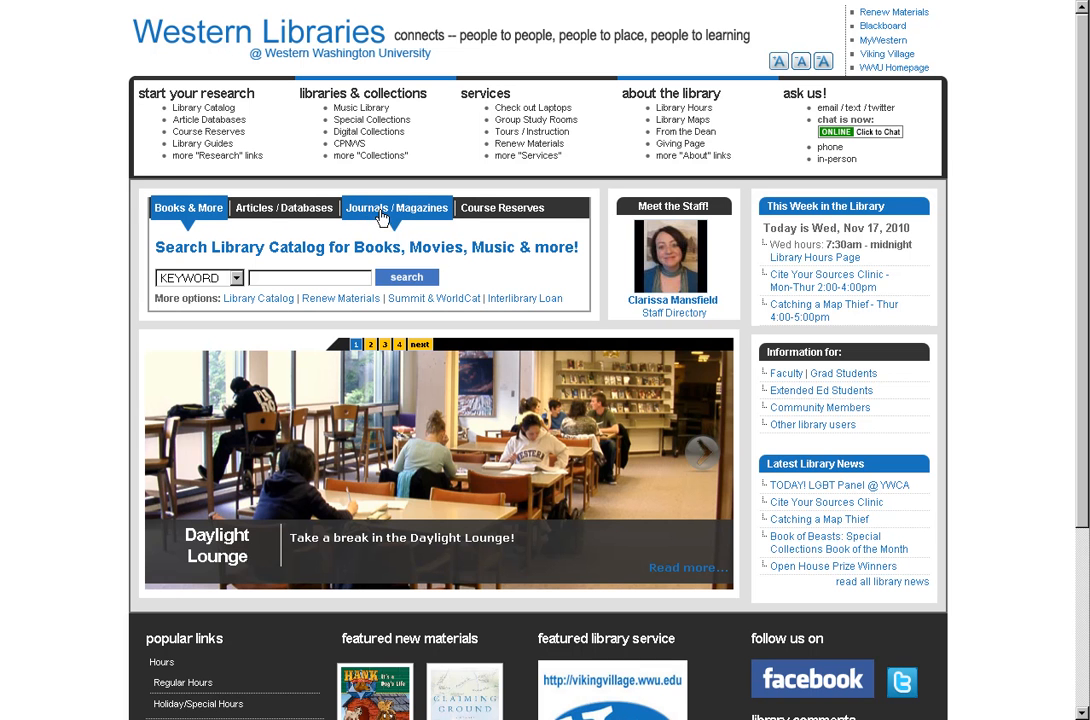
mouse_move(398, 216)
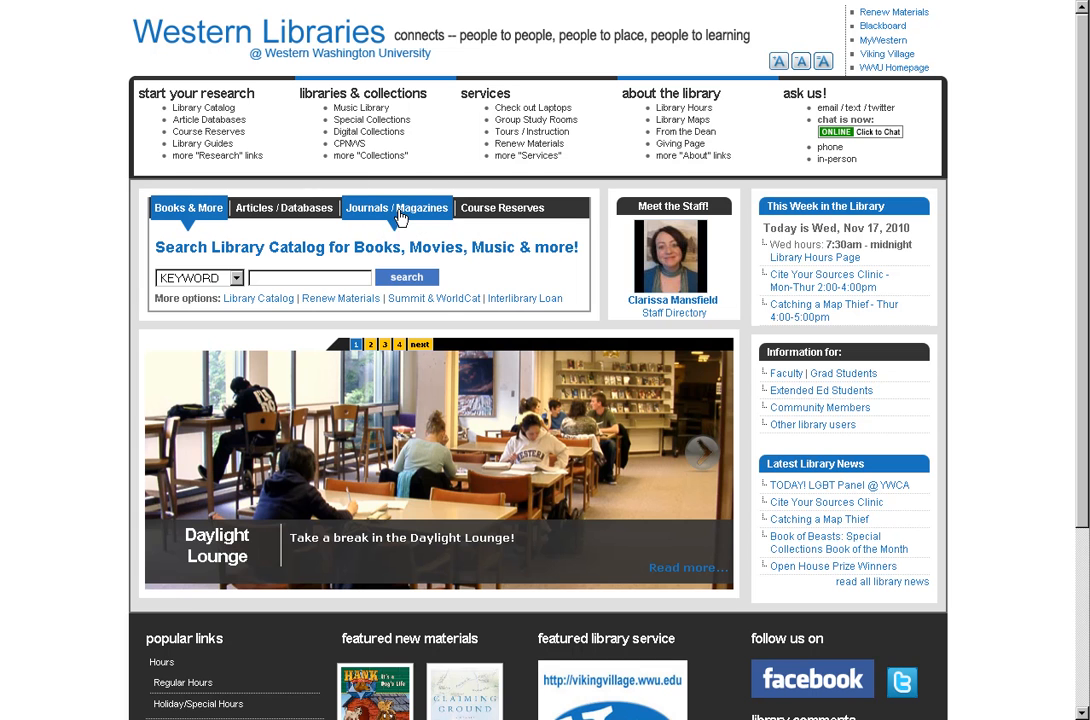
- Switch the homepage search box to the Journals / Magazines title search
left_click(397, 208)
type("education")
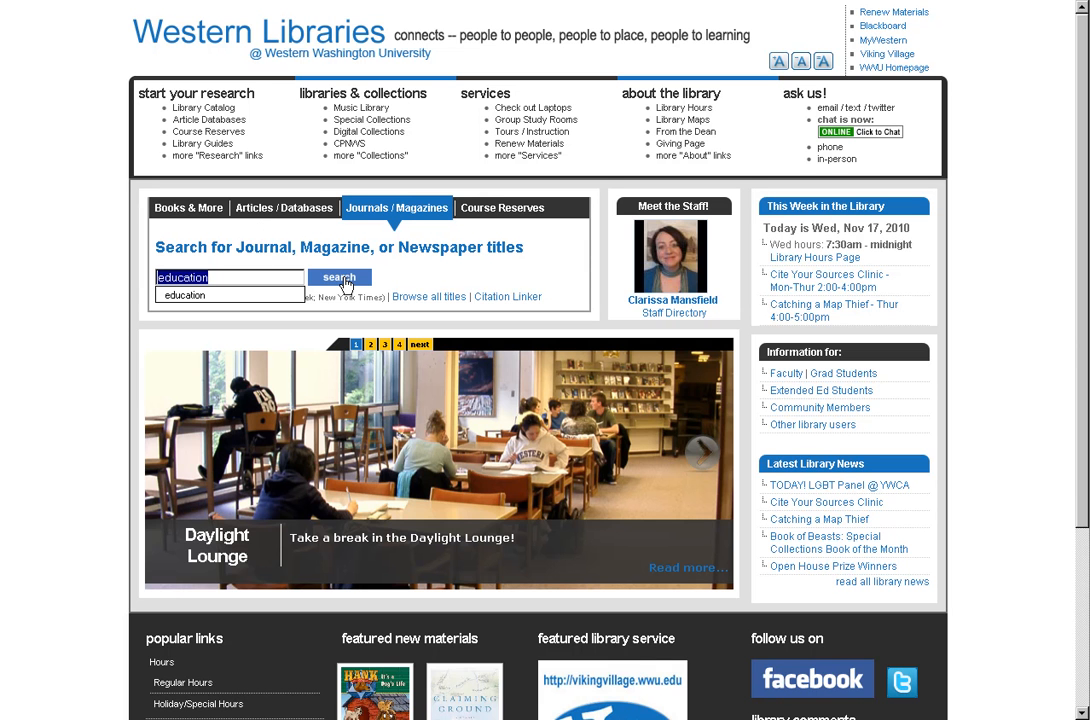
- Run the 'education' title search and scroll through the 117 journal results
left_click(339, 277)
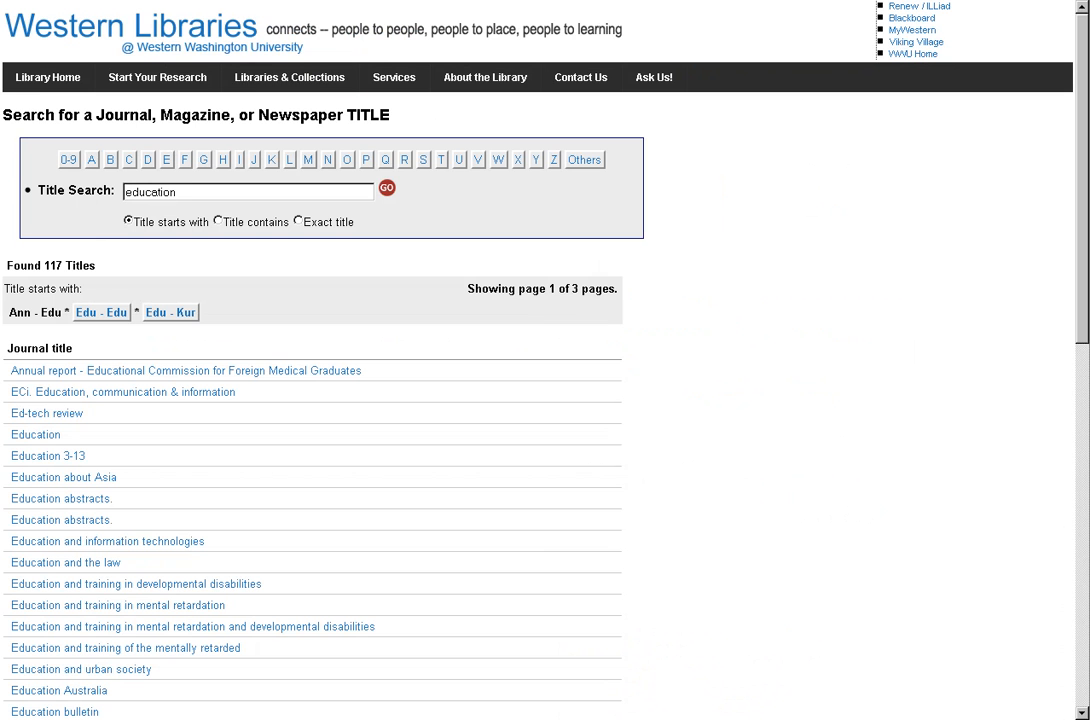
mouse_move(308, 475)
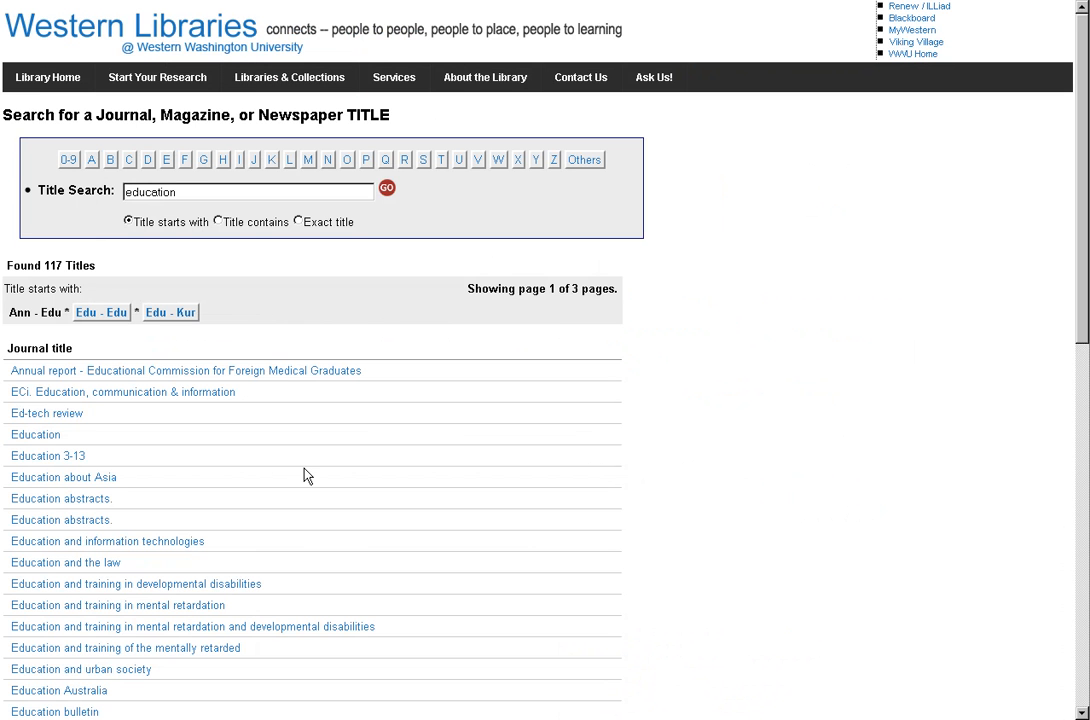
mouse_move(414, 493)
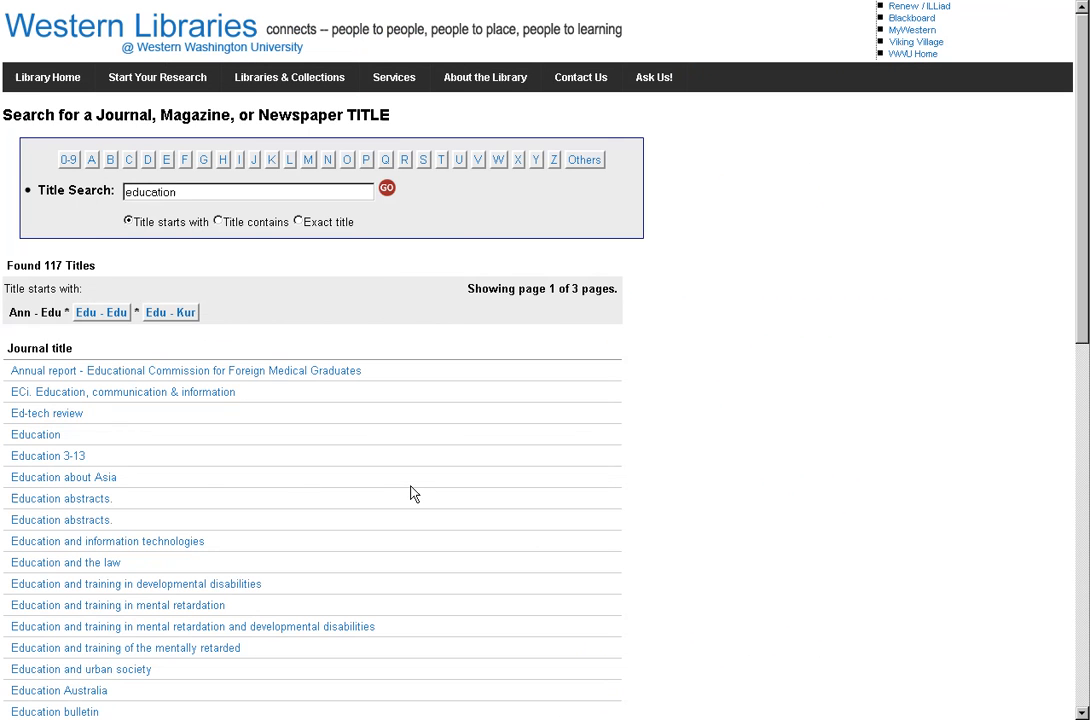
scroll("down", 3)
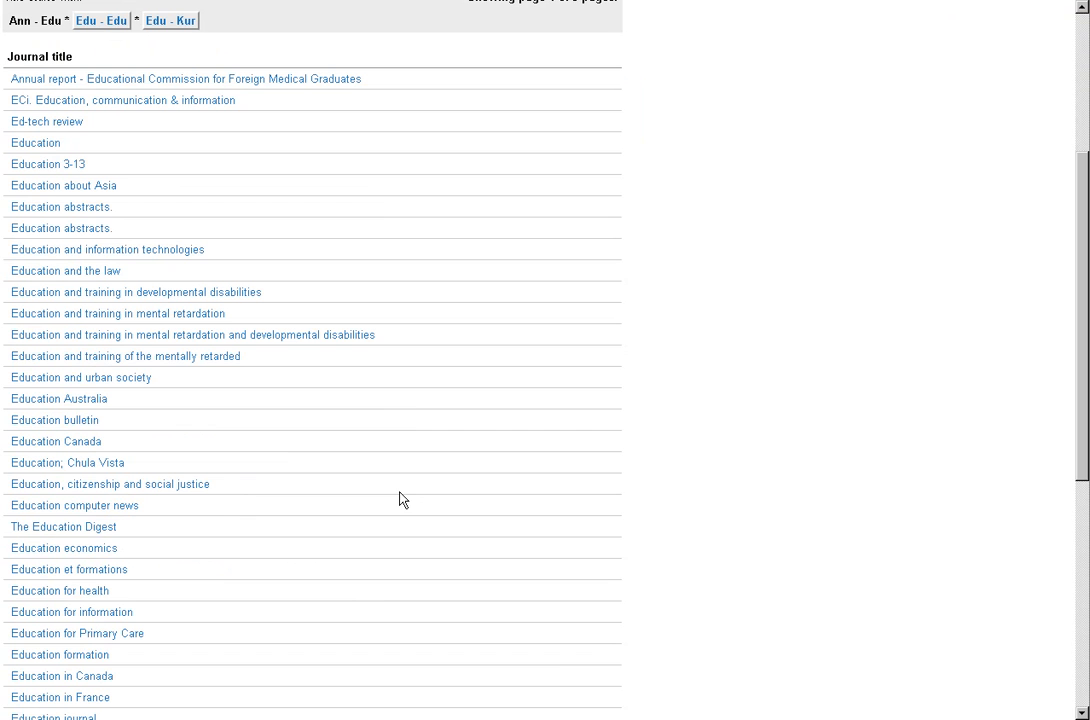
mouse_move(38, 148)
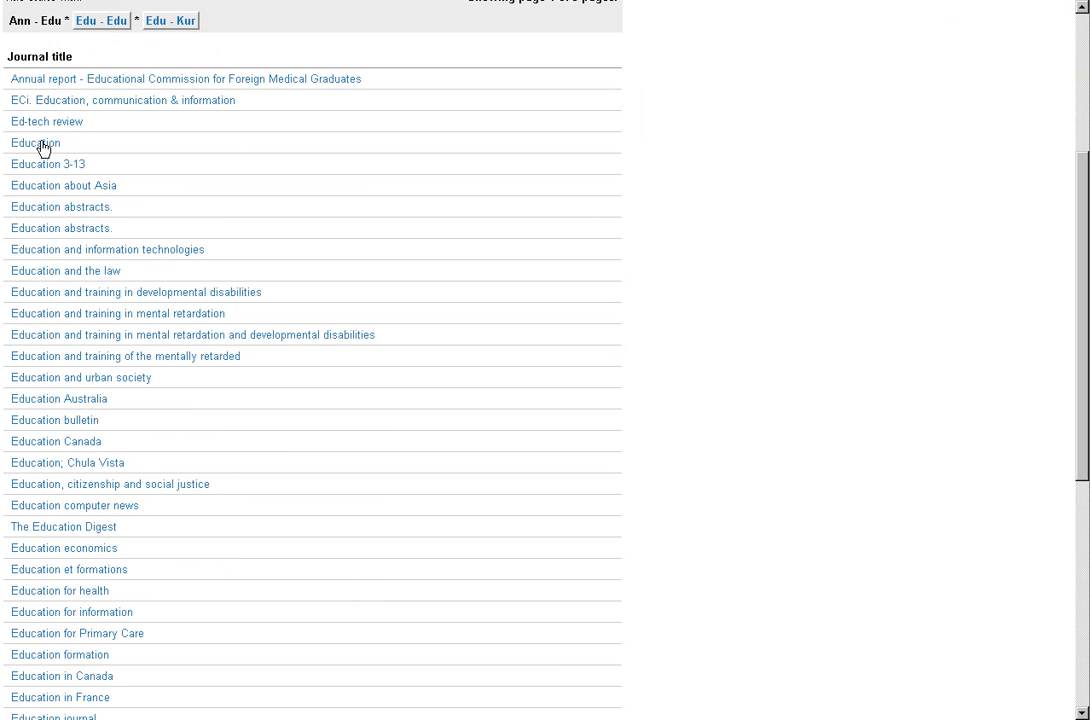
- Open the Education journal's EBSCOhost record, list its 2009 issues, then return home
left_click(33, 143)
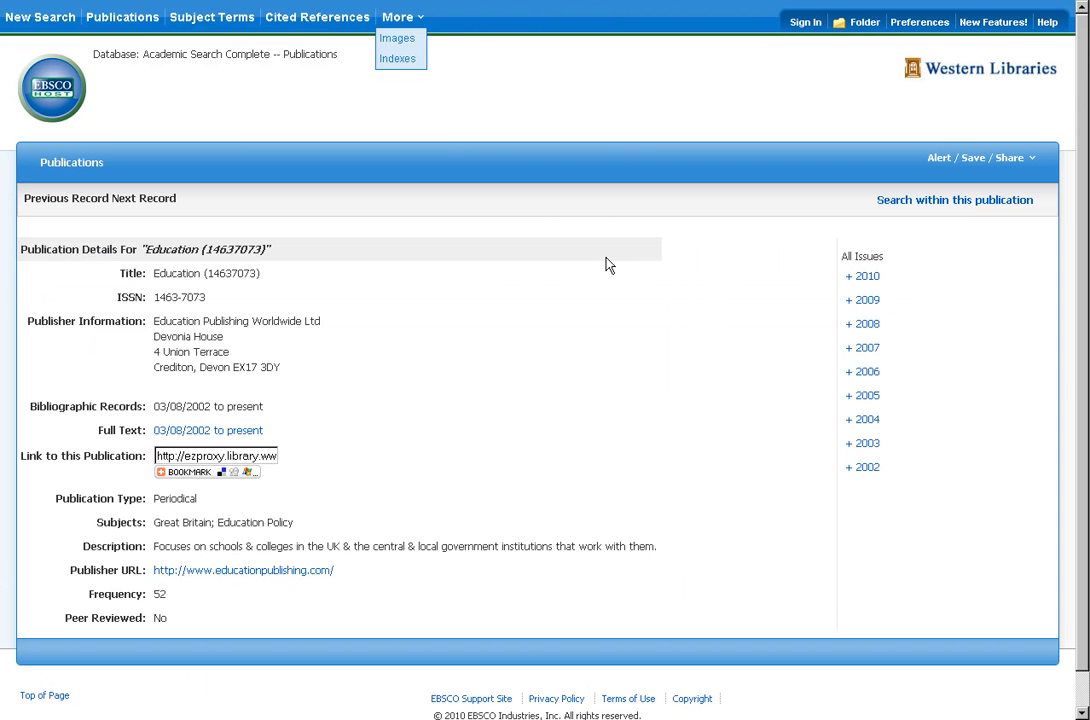
mouse_move(591, 387)
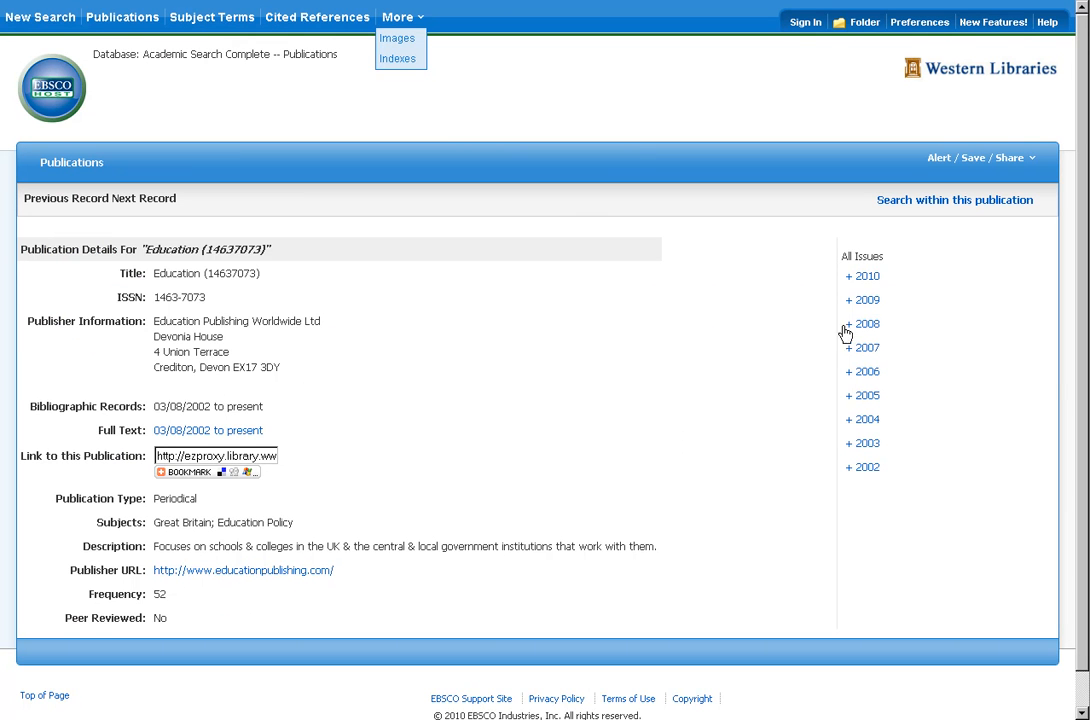
left_click(856, 299)
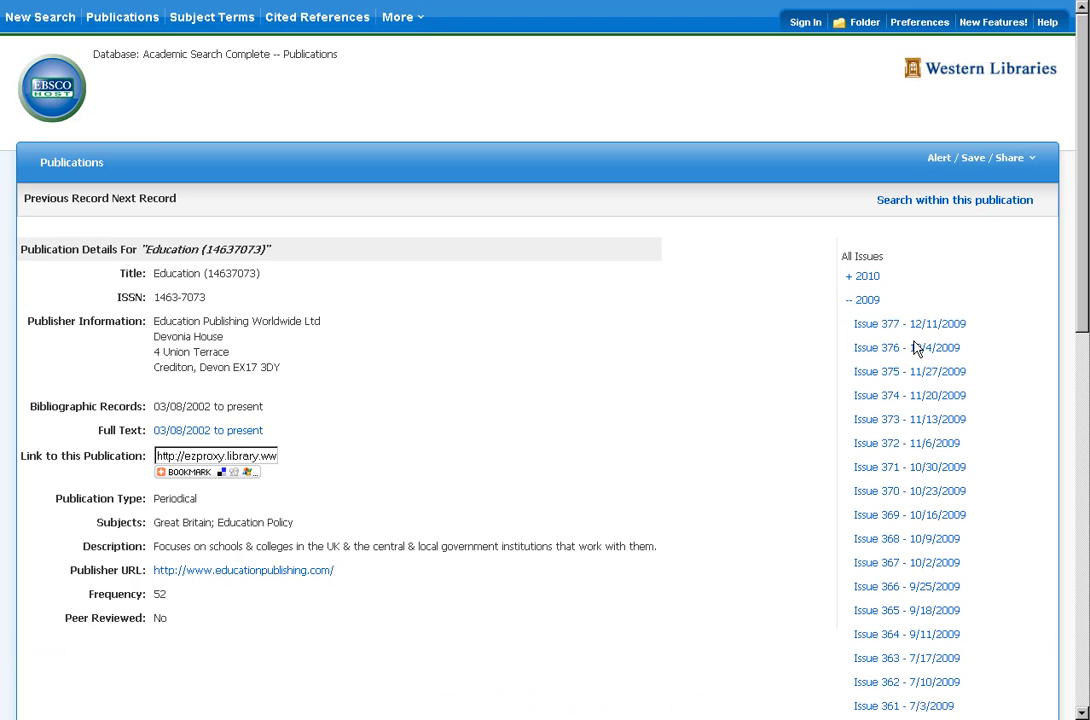
scroll("down", 3)
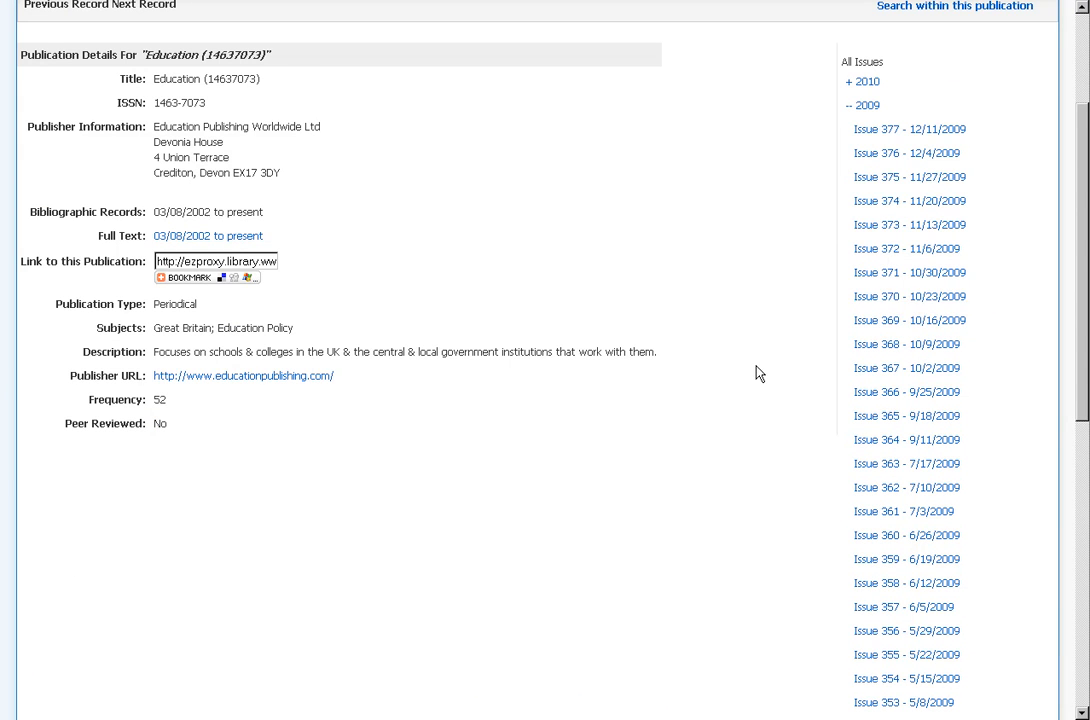
left_click(906, 296)
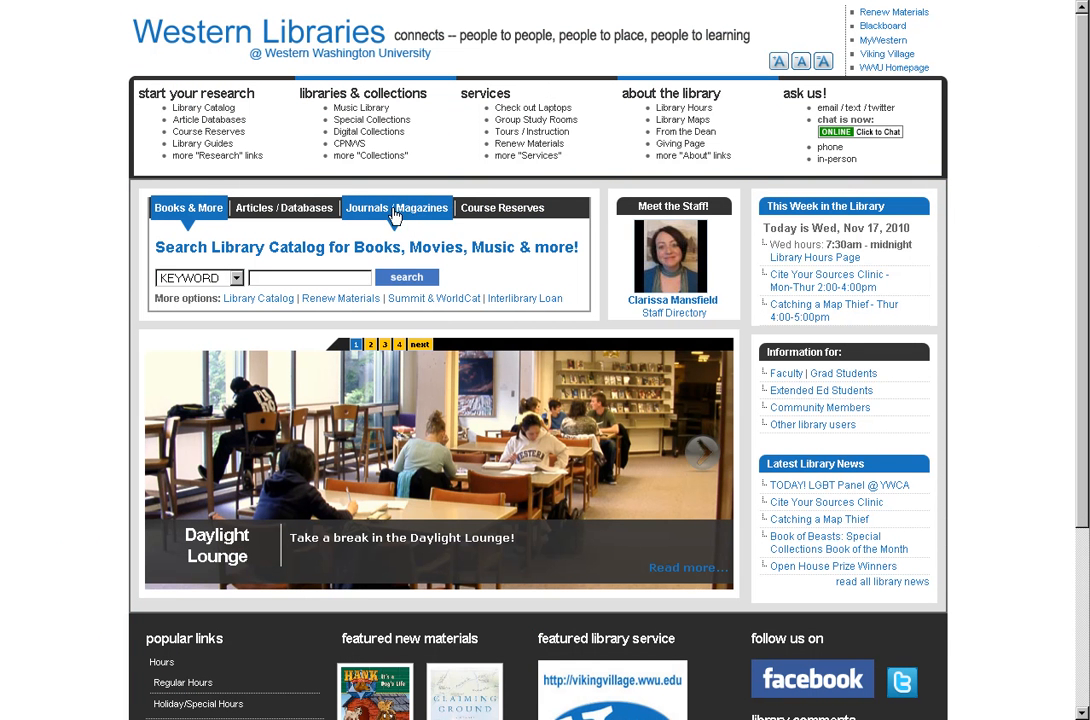
mouse_move(395, 216)
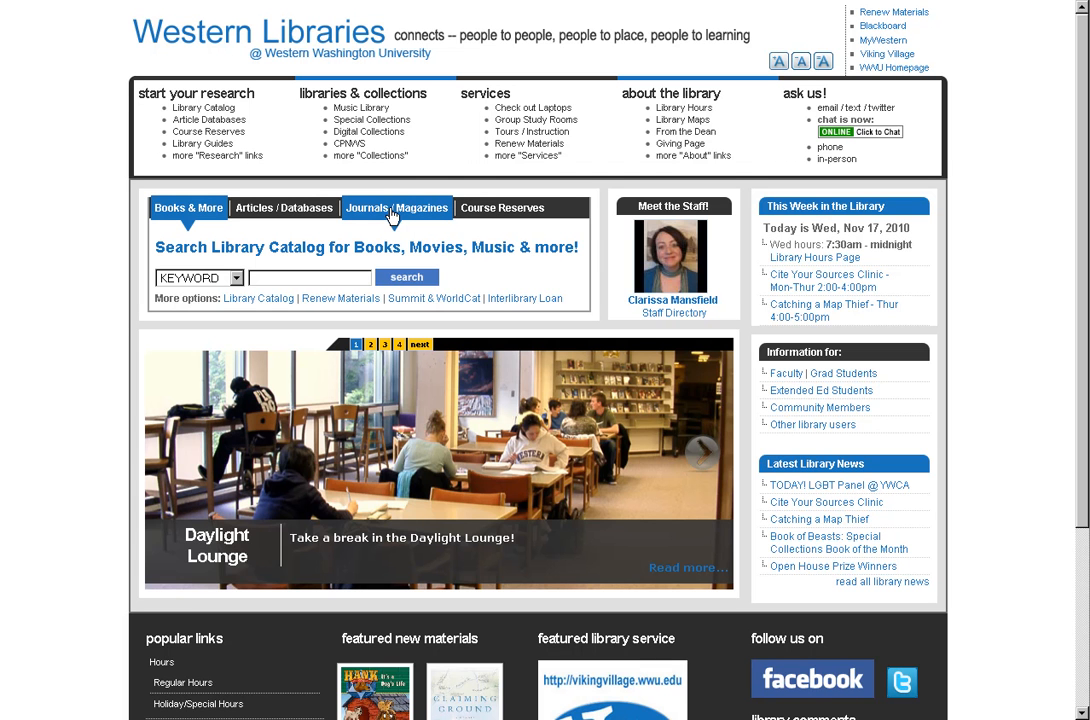
- Reopen the Journals / Magazines search options on the library homepage
left_click(397, 208)
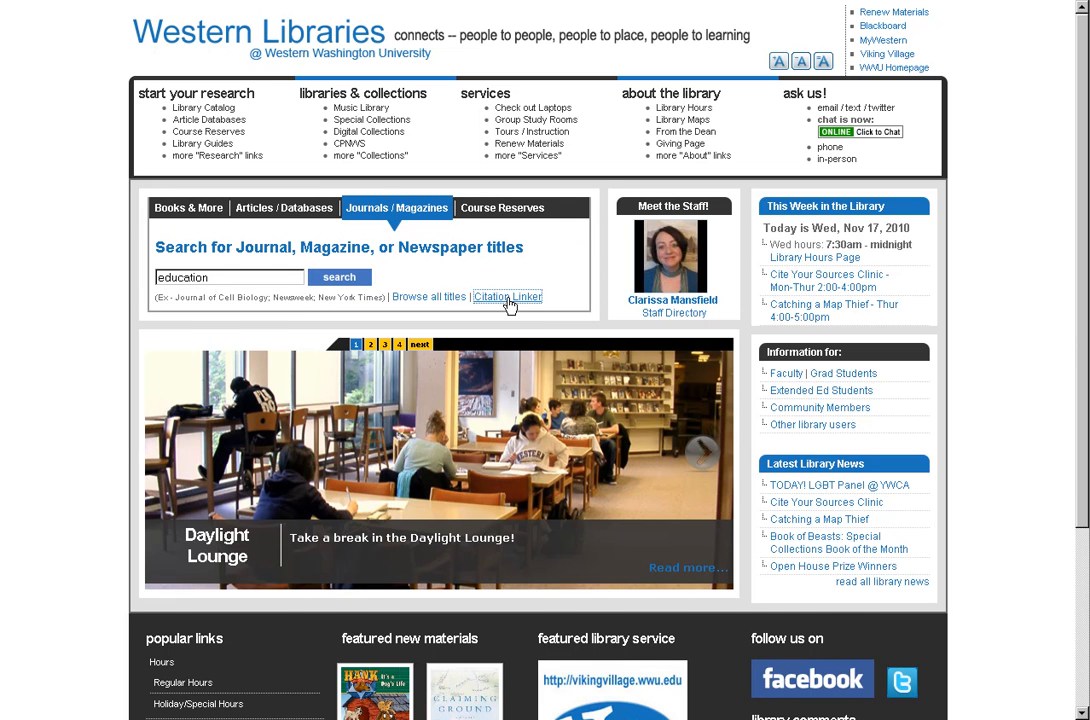
- Enter 'International Journal of Huma…', 2010, volume 7, page 47 in Citation Linker
left_click(508, 297)
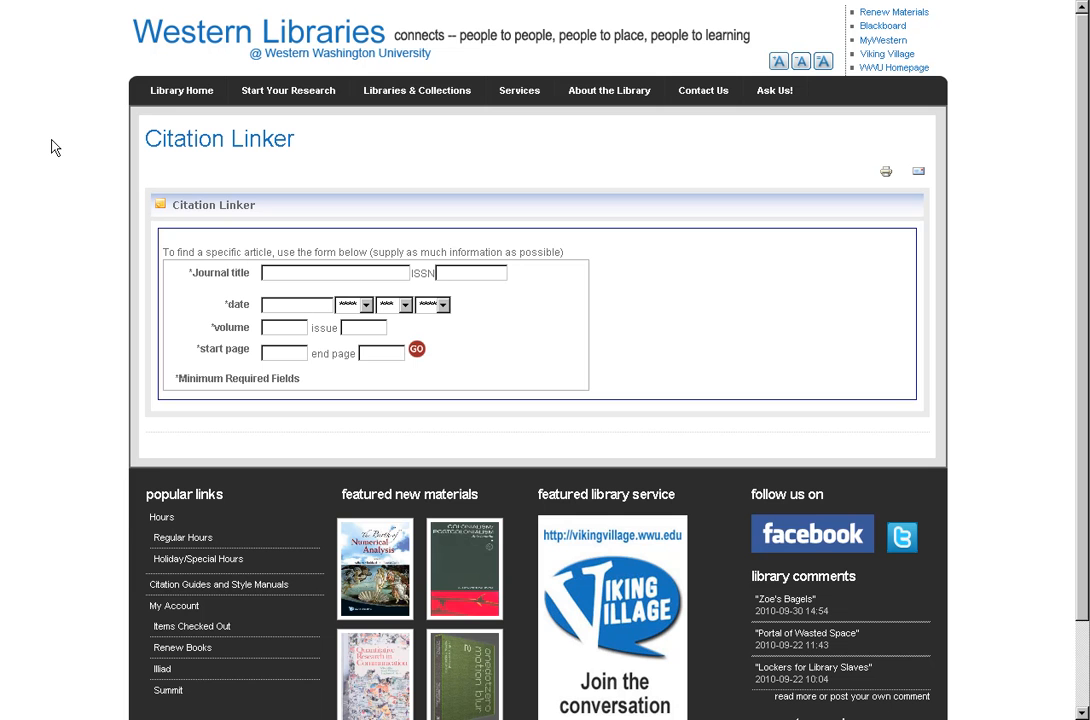
mouse_move(59, 134)
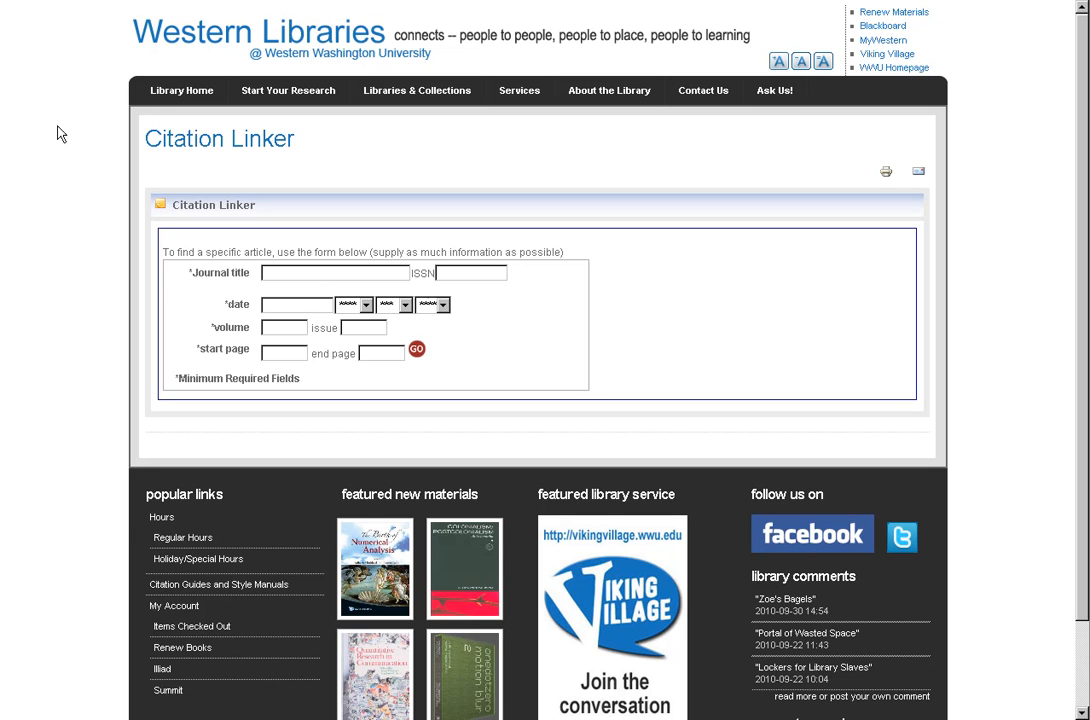
type("International Journal of Huma")
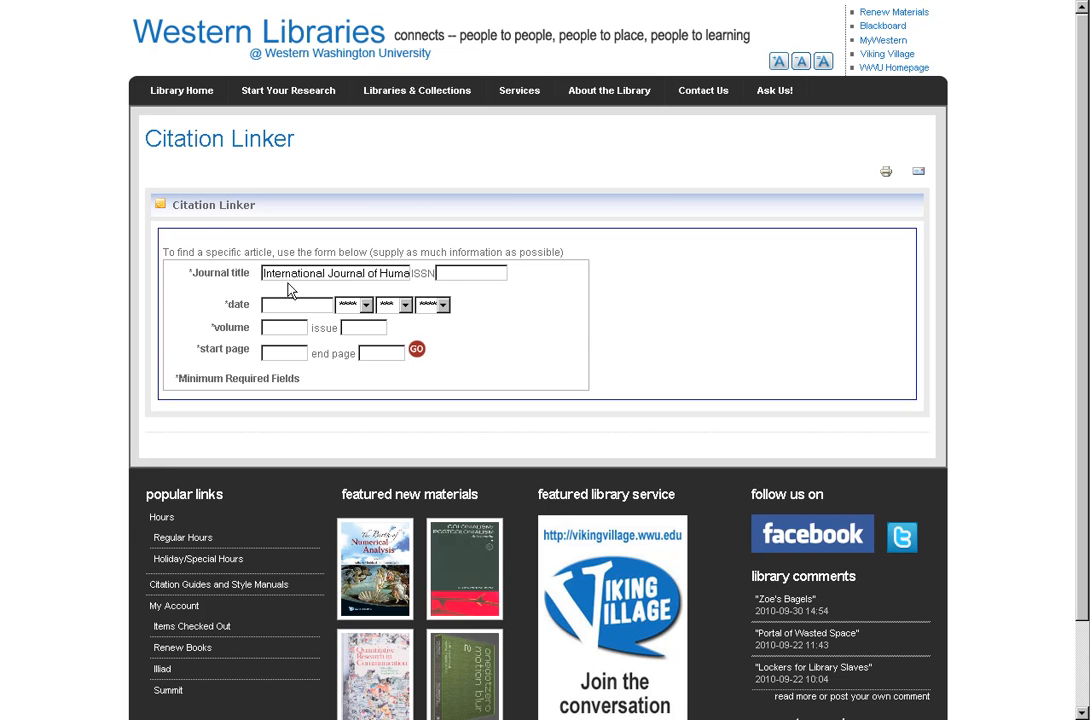
type("2010")
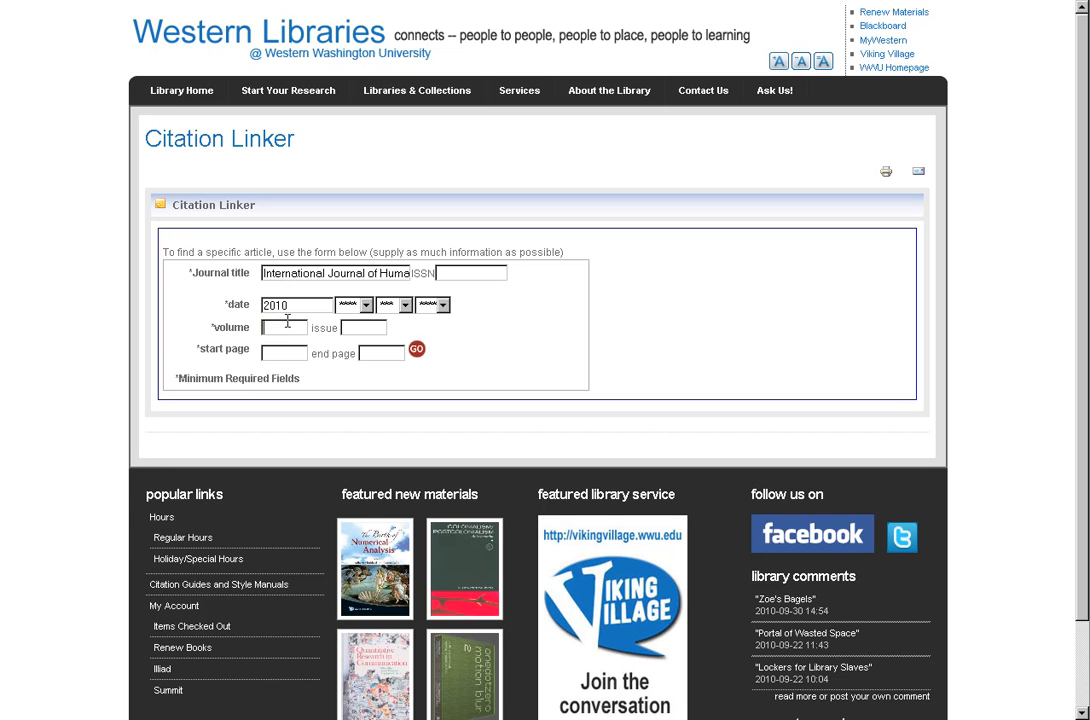
type("7")
left_click(363, 327)
type("1")
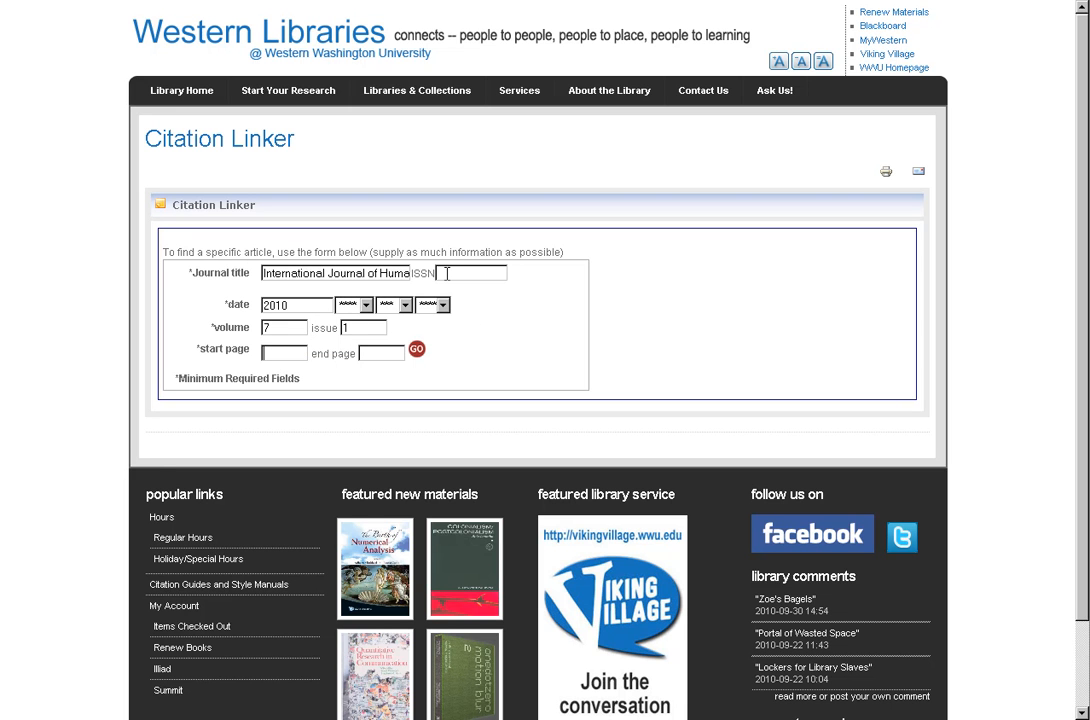
type("47")
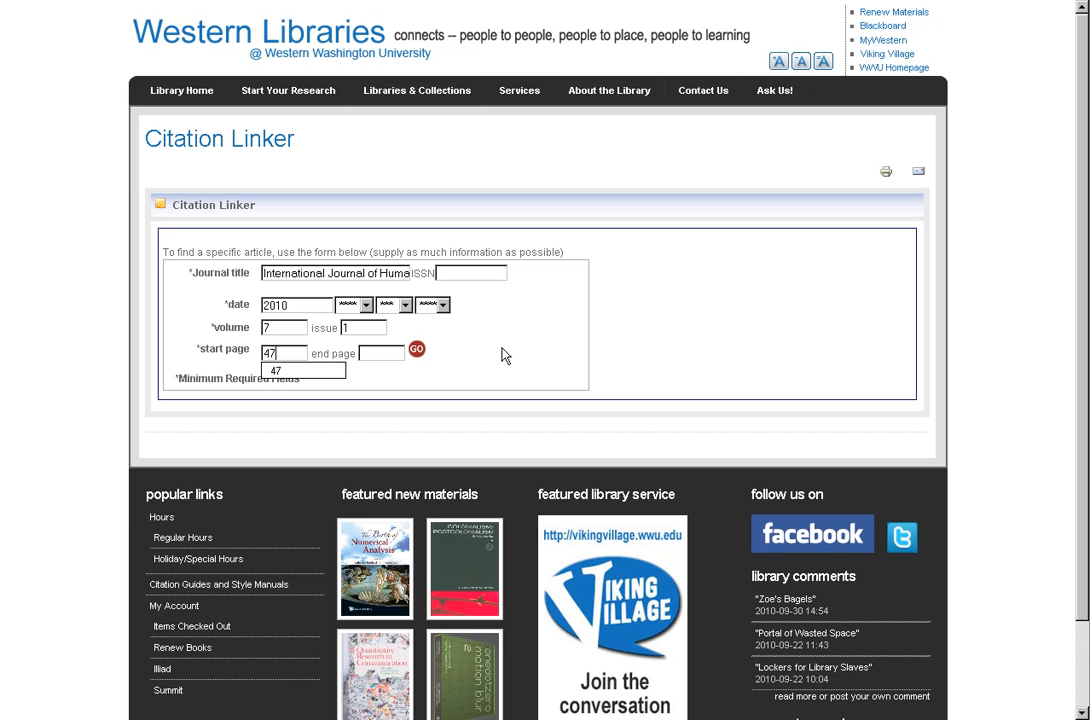
- Submit the citation to reach the Find it! page with three full-text sources
left_click(416, 349)
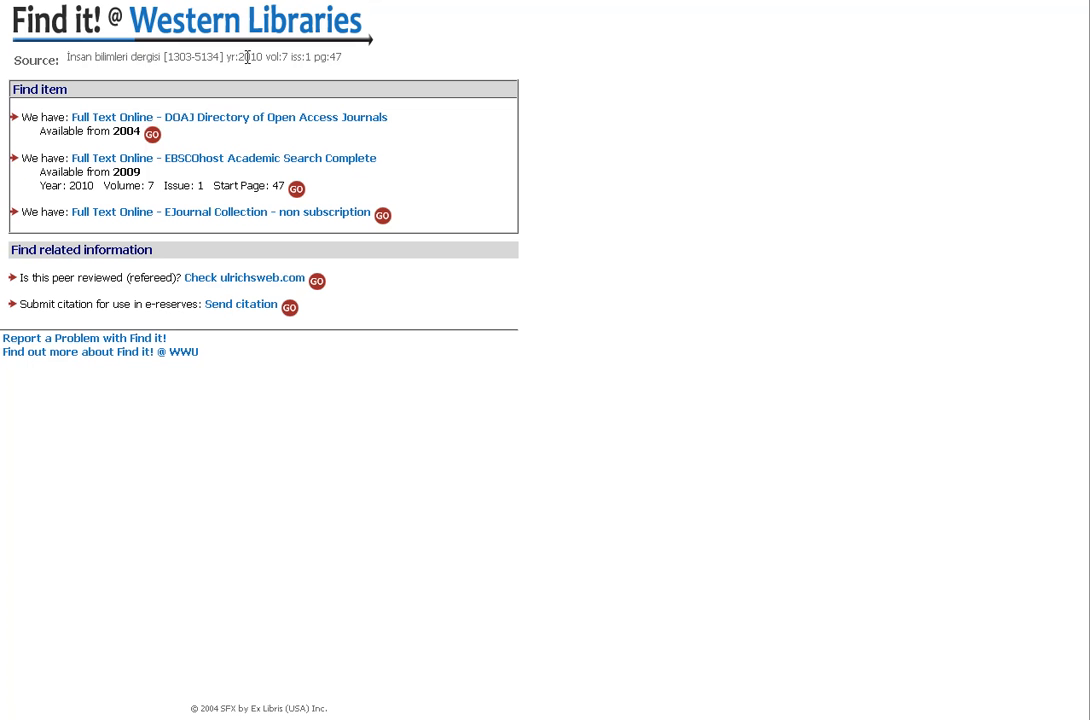
mouse_move(493, 181)
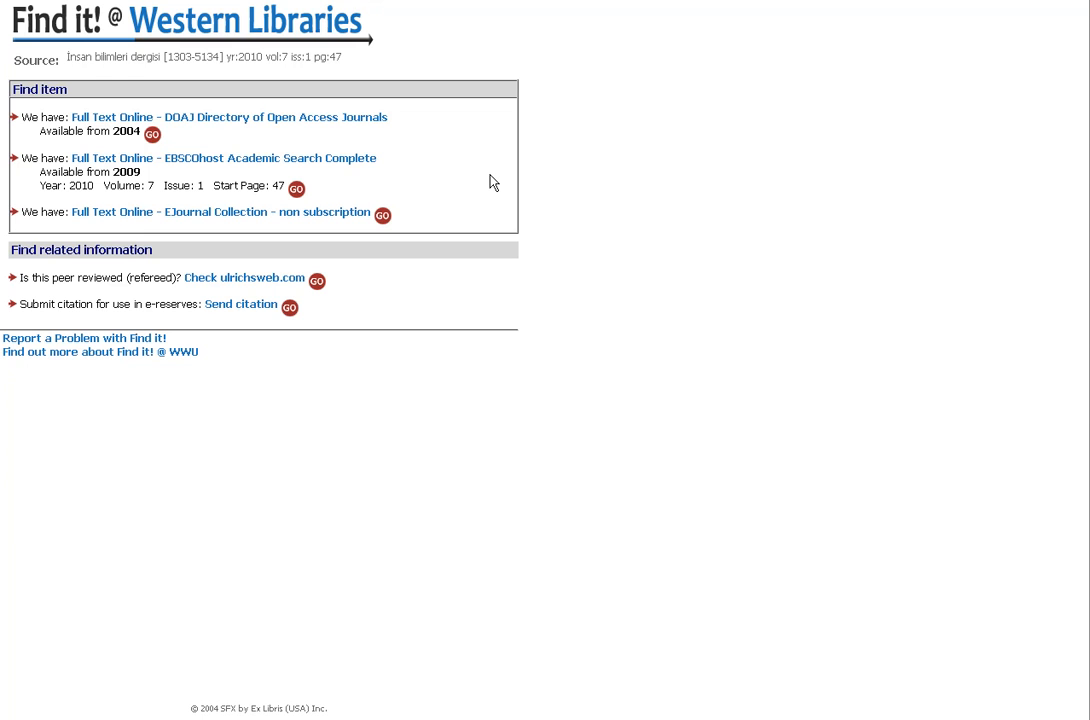
mouse_move(334, 168)
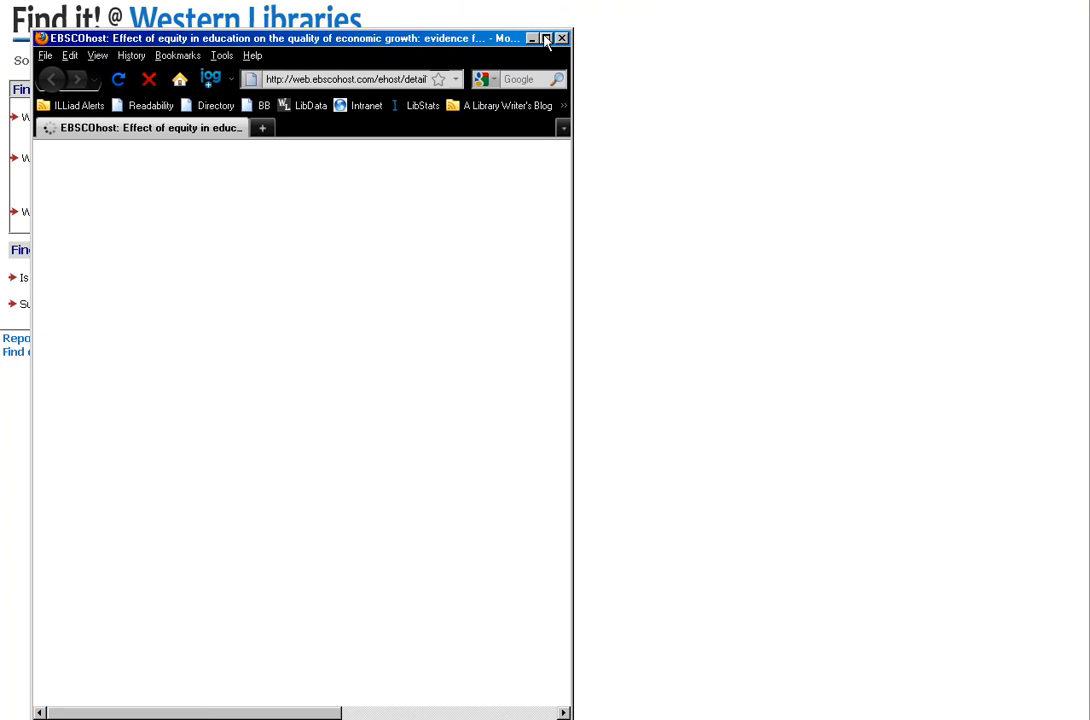
- Maximize the EBSCOhost window and scroll the article's detailed record back to PDF Full Text
left_click(547, 38)
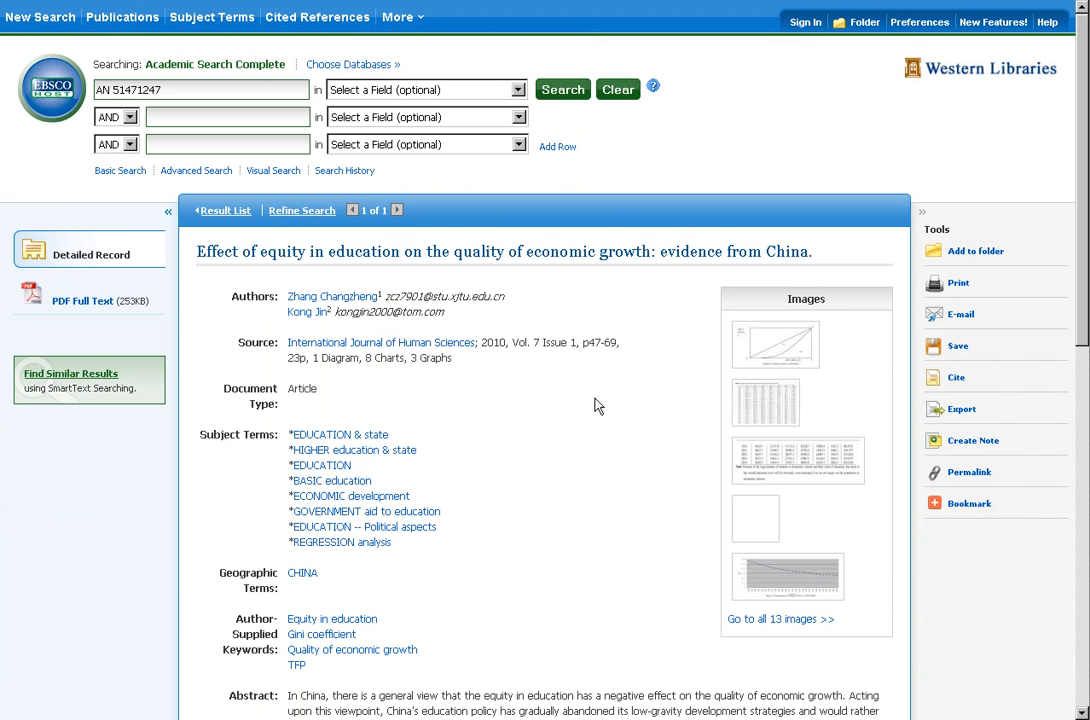
scroll("down", 3)
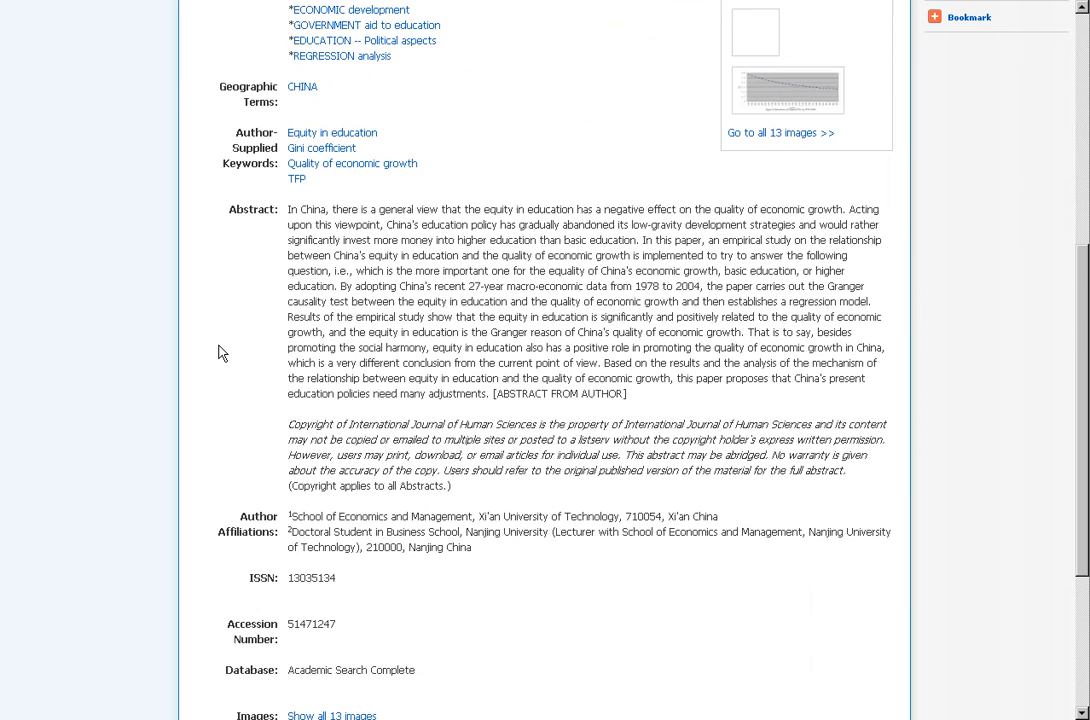
scroll("up", 3)
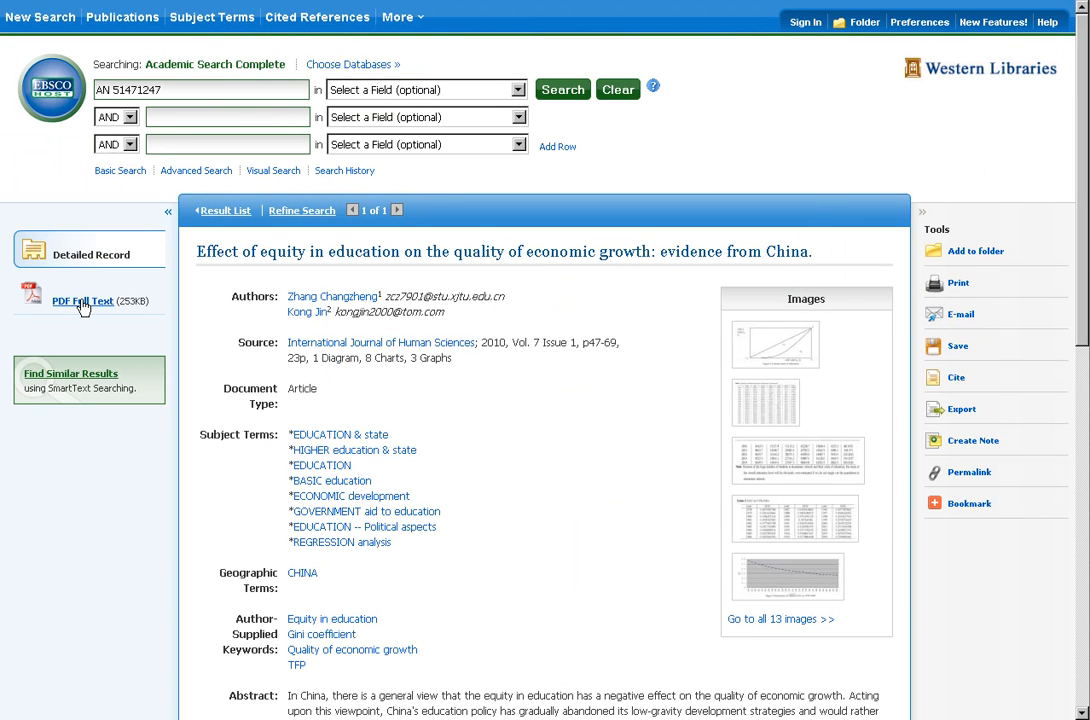
mouse_move(84, 300)
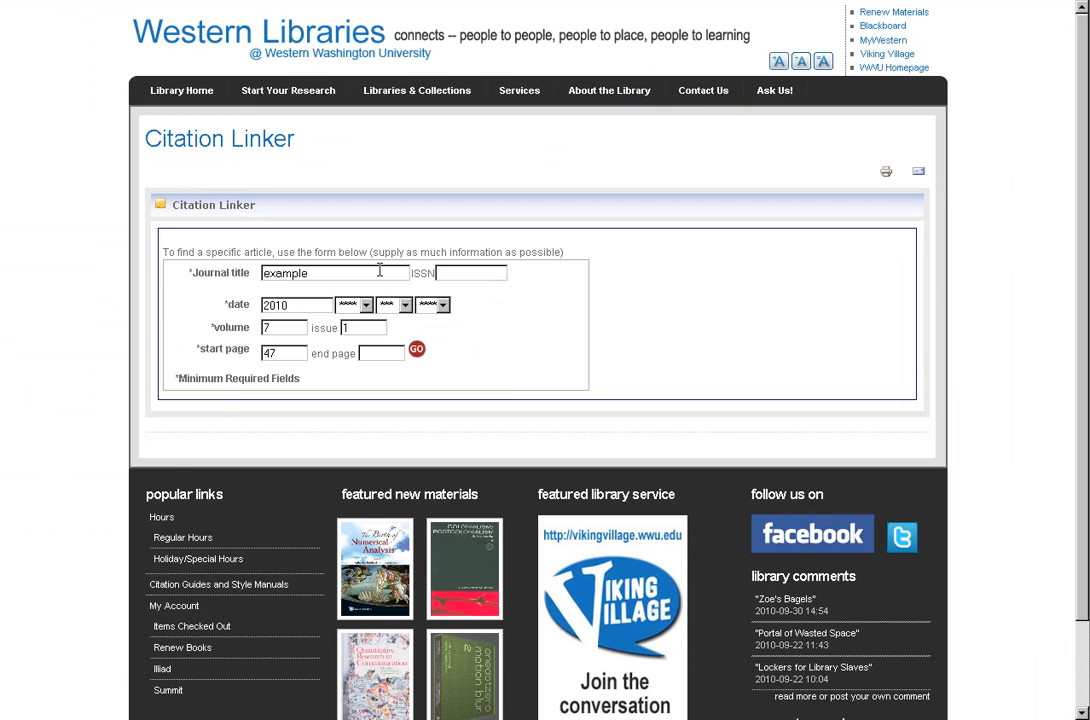
mouse_move(515, 356)
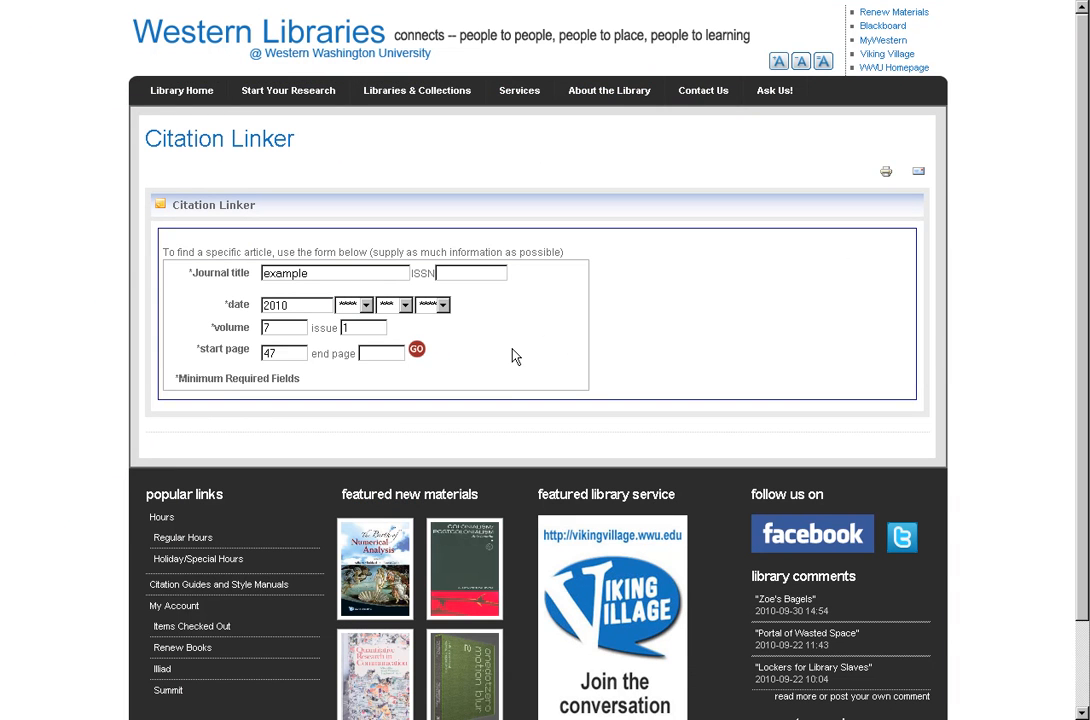
mouse_move(423, 362)
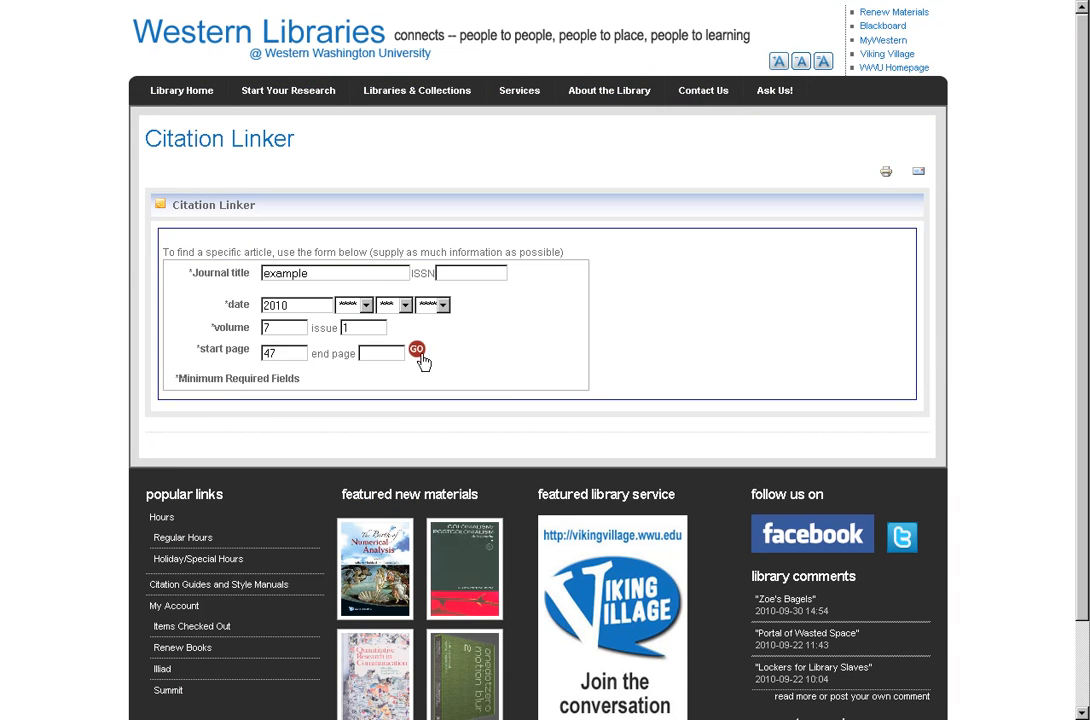
- Look up the citation with journal title 'example', reaching the Interlibrary Loan offer
left_click(417, 349)
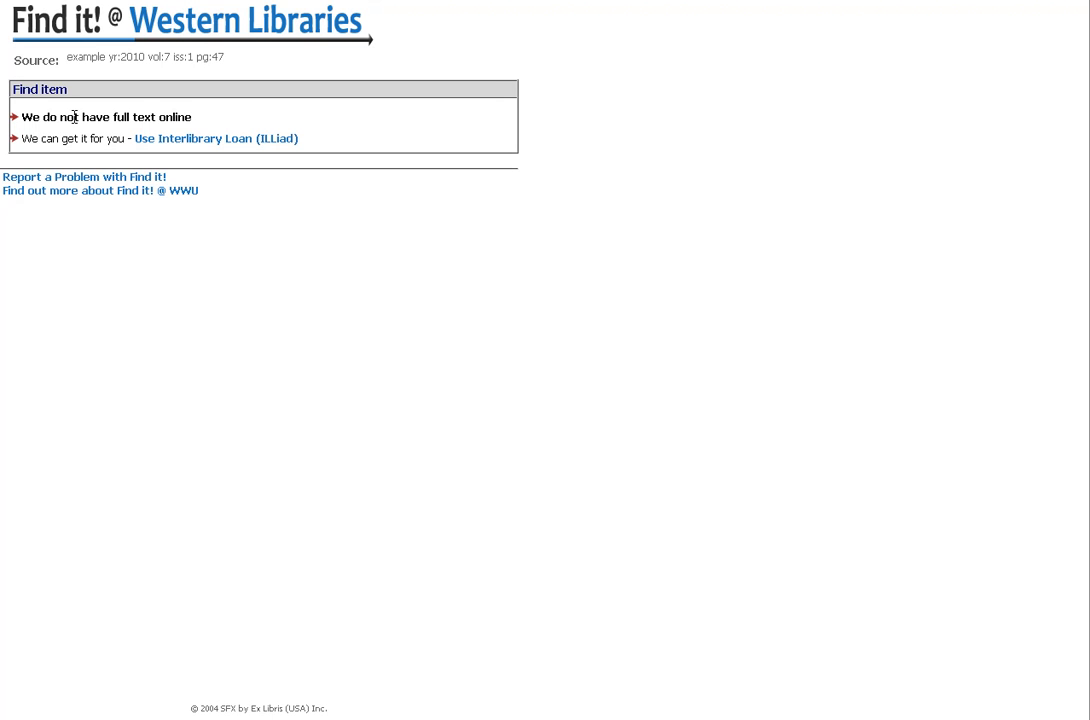
mouse_move(235, 148)
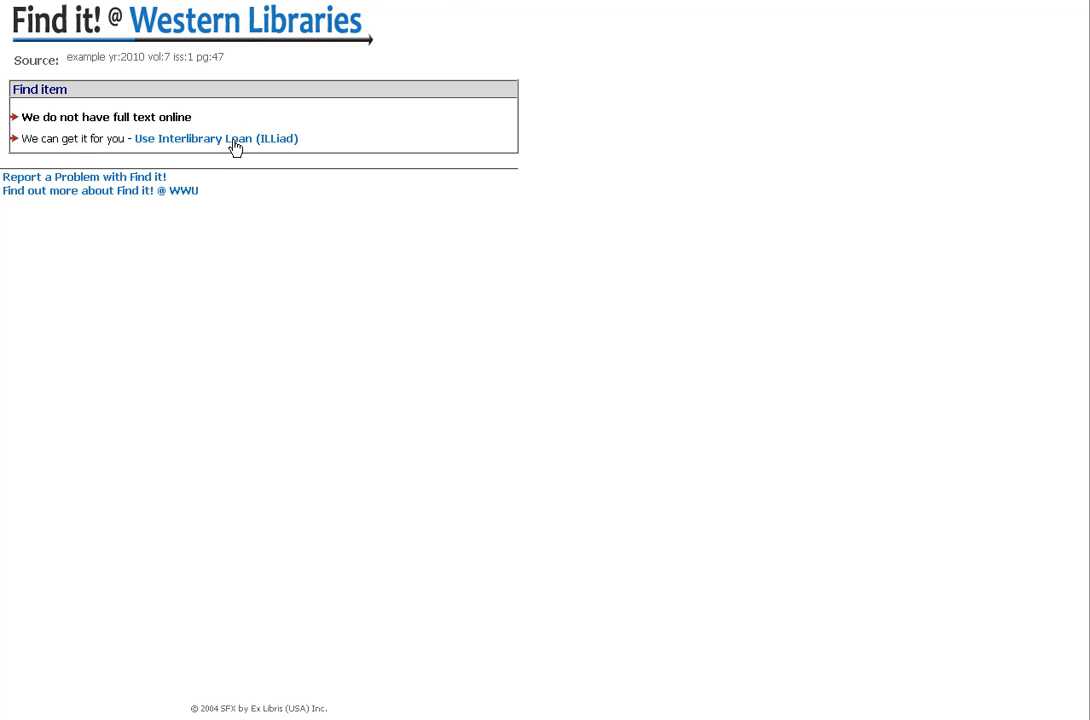